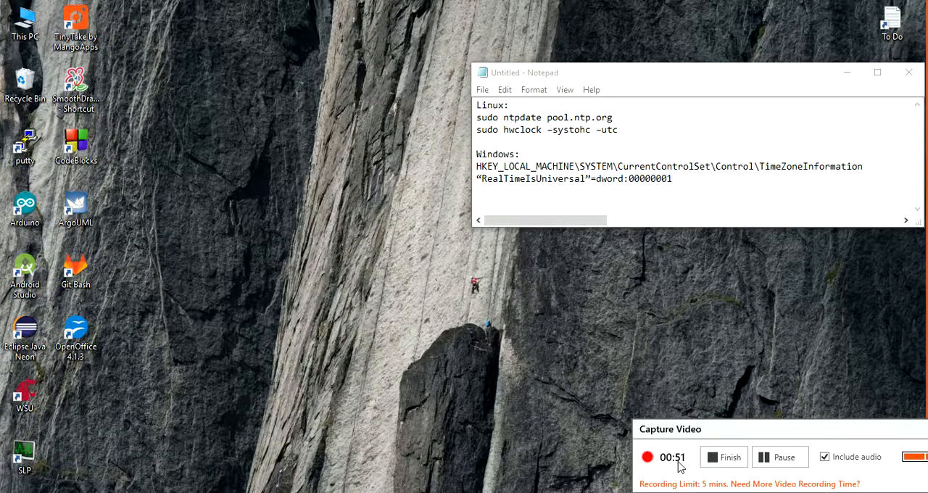
{"action": "mouse_move", "coordinate": [568, 278]}
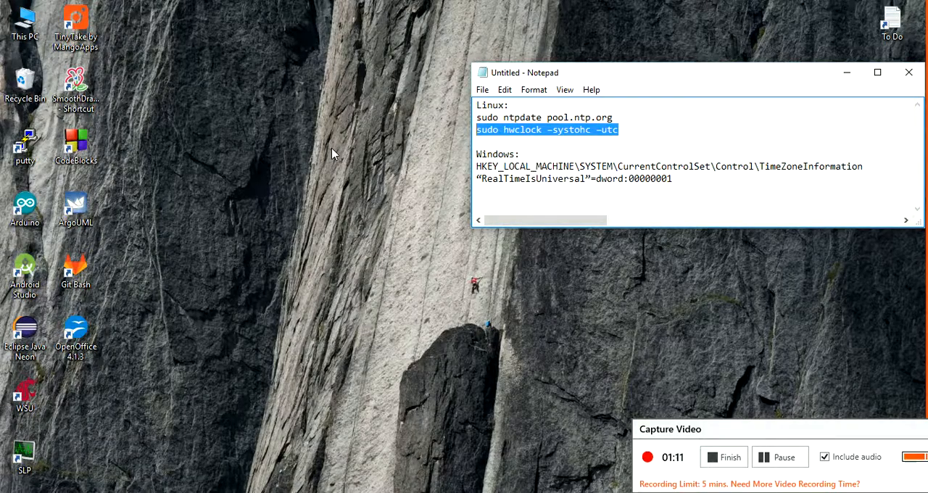
{"action": "mouse_move", "coordinate": [417, 80]}
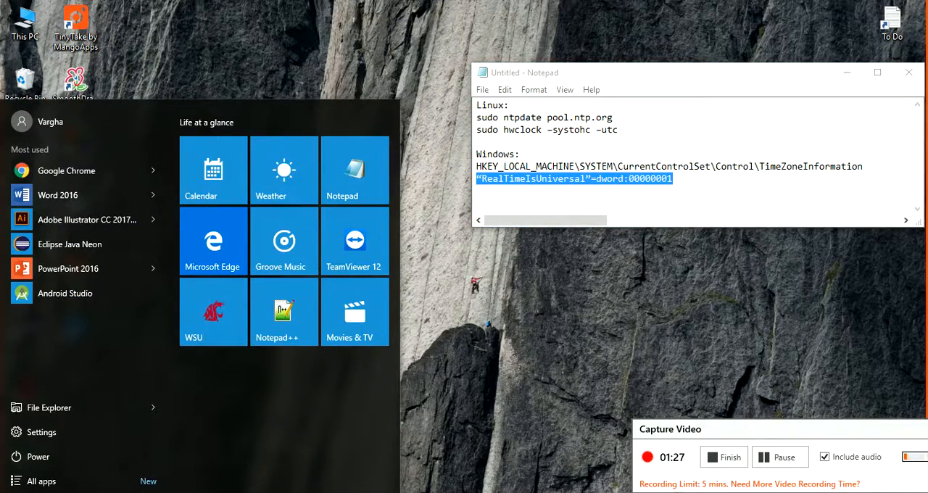
Launch regedit from Start search and approve the User Account Control prompt.
{"action": "type", "text": "re"}
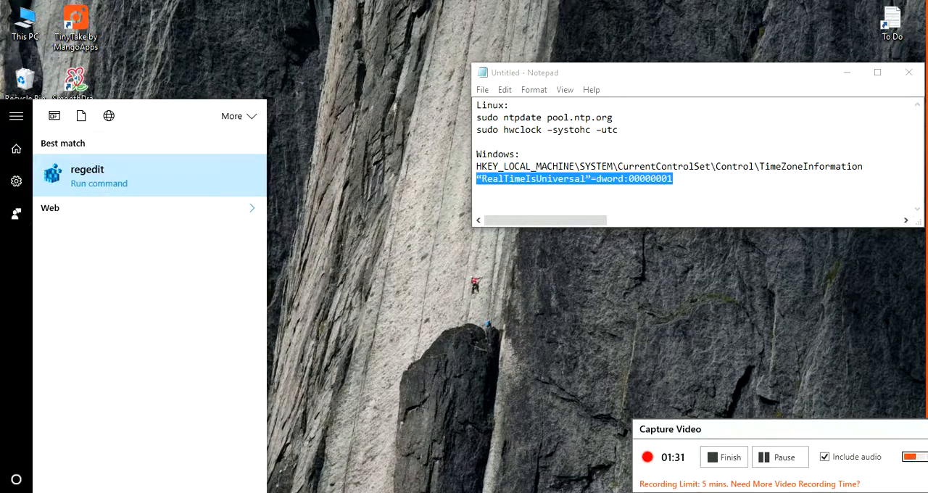
{"action": "left_click", "coordinate": [87, 174]}
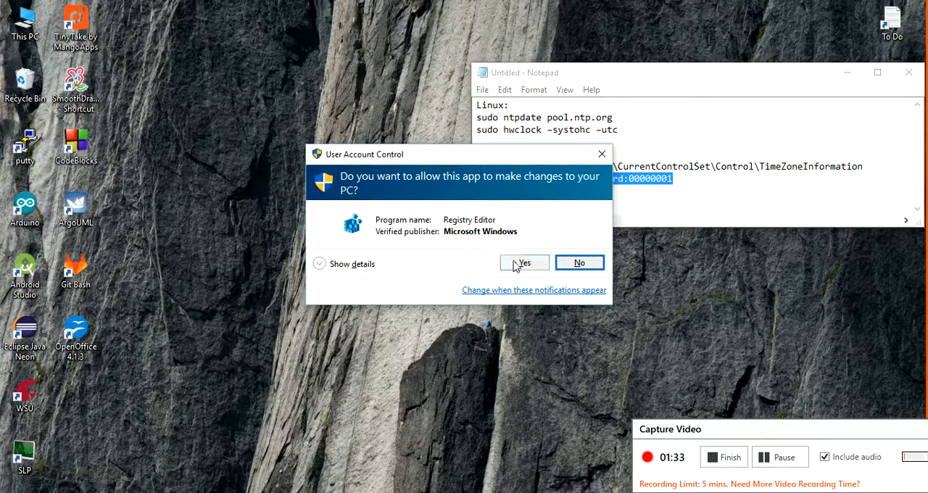
{"action": "left_click", "coordinate": [525, 262]}
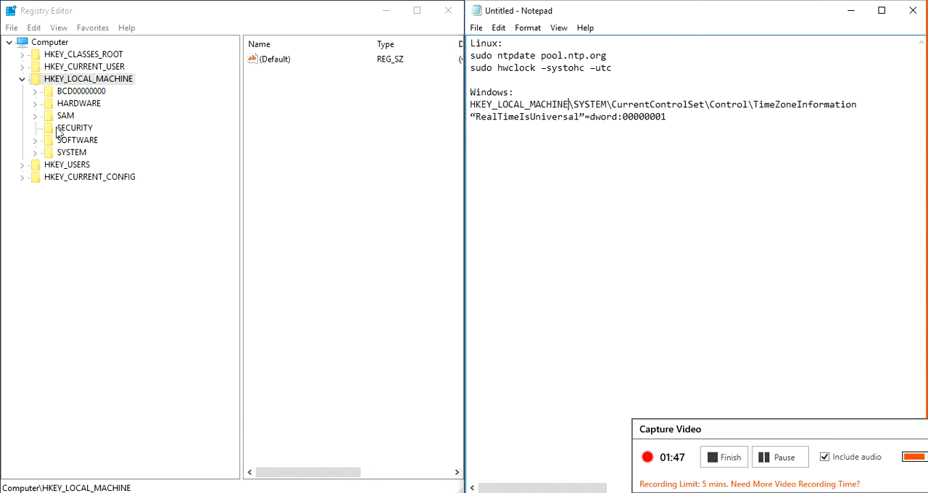
Expand HKEY_LOCAL_MACHINE > SYSTEM > CurrentControlSet > Control to reach TimeZoneInformation.
{"action": "left_click", "coordinate": [34, 153]}
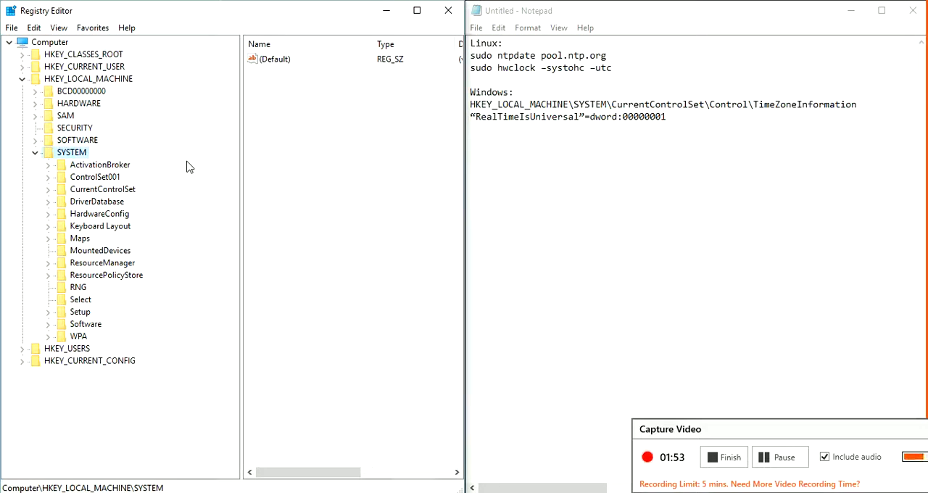
{"action": "left_click", "coordinate": [101, 189]}
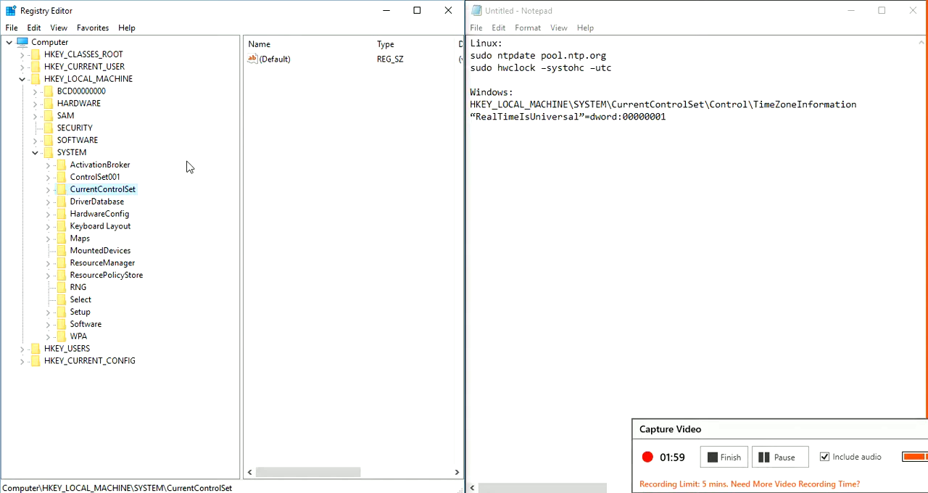
{"action": "left_click", "coordinate": [46, 189]}
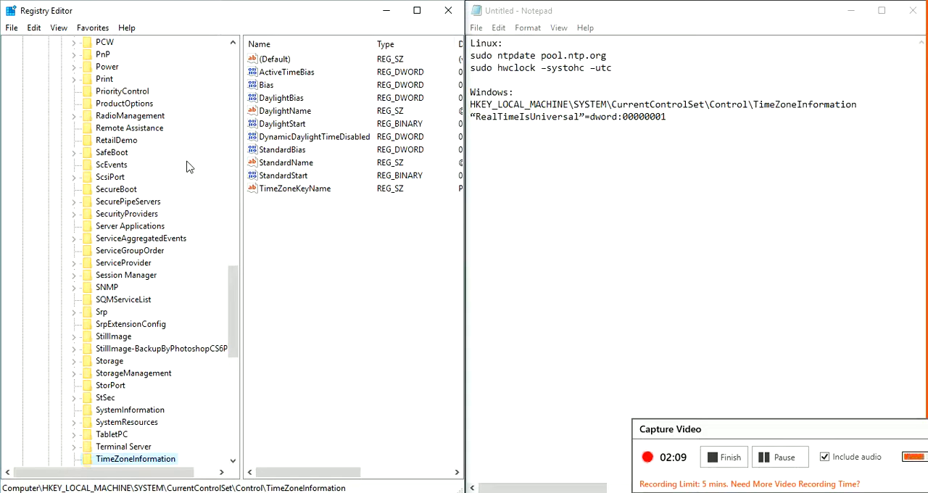
{"action": "mouse_move", "coordinate": [336, 255]}
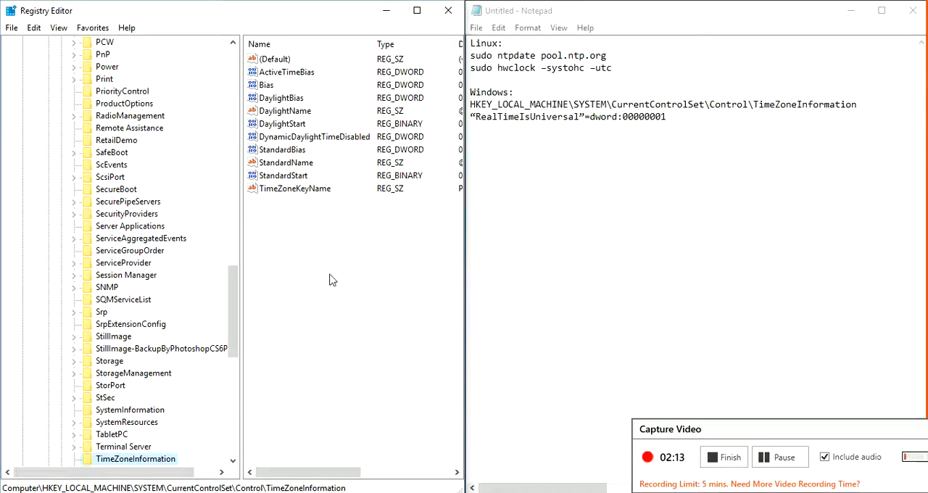
{"action": "mouse_move", "coordinate": [322, 245]}
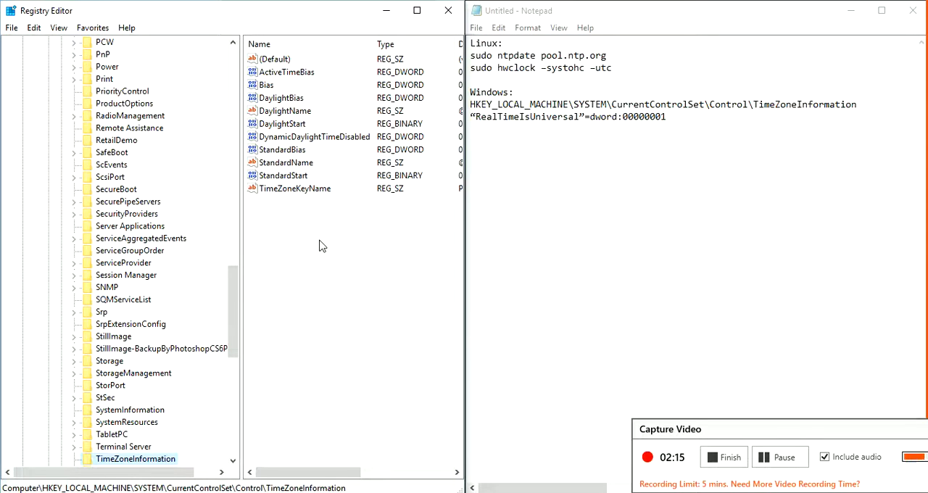
{"action": "mouse_move", "coordinate": [316, 261]}
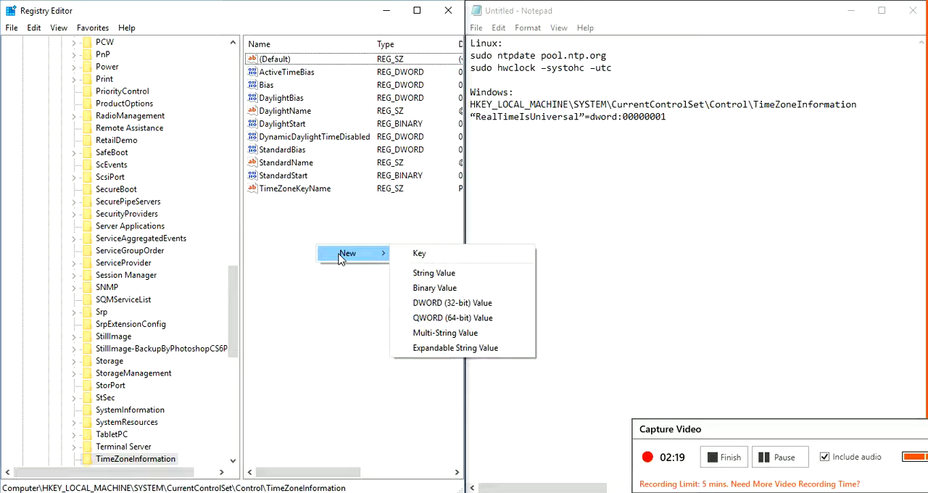
{"action": "mouse_move", "coordinate": [432, 301]}
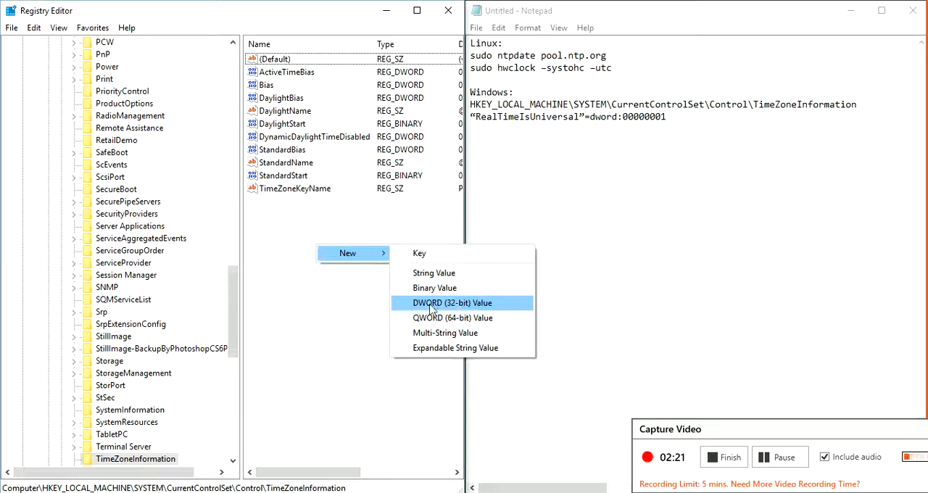
{"action": "mouse_move", "coordinate": [452, 318]}
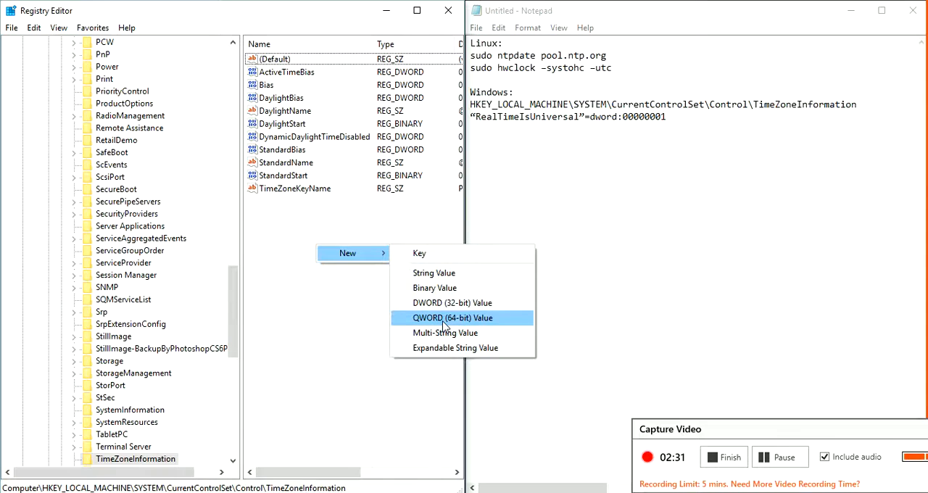
Create a new QWORD (64-bit) value in TimeZoneInformation named RealTimeIsUniversal.
{"action": "left_click", "coordinate": [453, 318]}
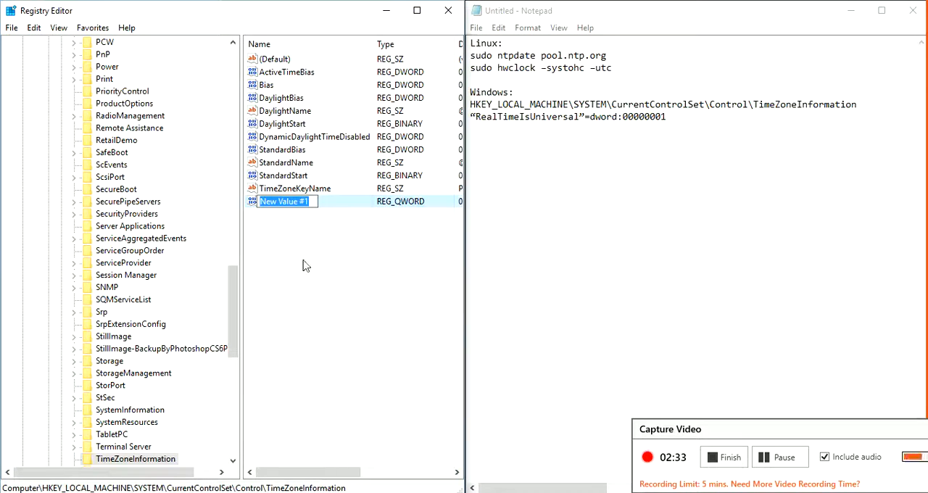
{"action": "type", "text": "RealT"}
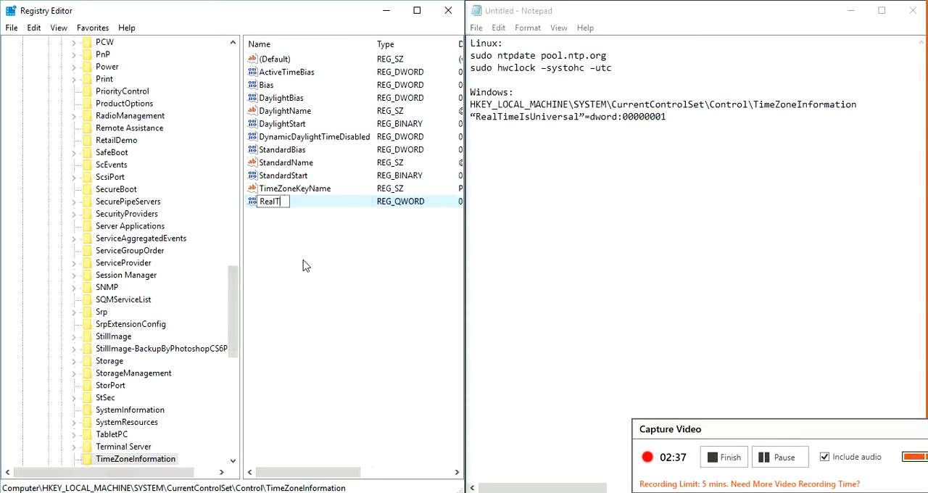
{"action": "type", "text": "ime"}
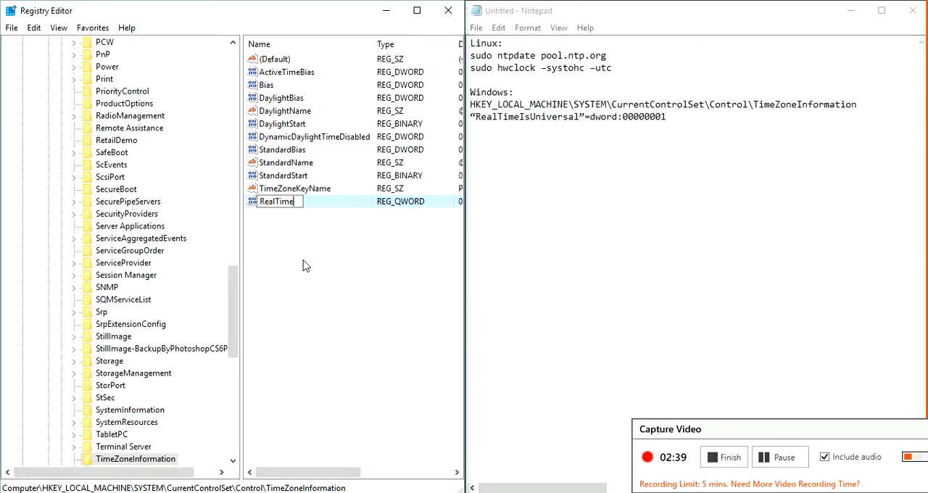
{"action": "type", "text": "IsUniversal"}
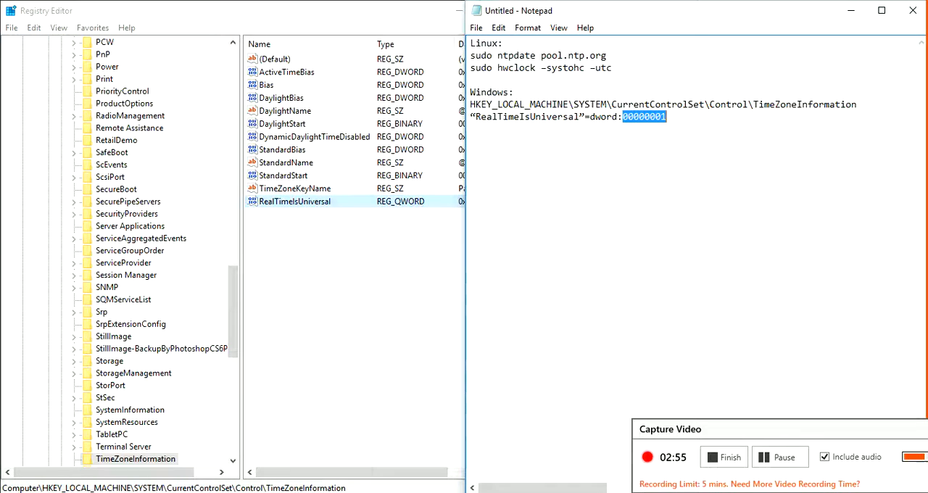
Set RealTimeIsUniversal's value data to 00000001, confirm, and close Registry Editor.
{"action": "double_click", "coordinate": [294, 200]}
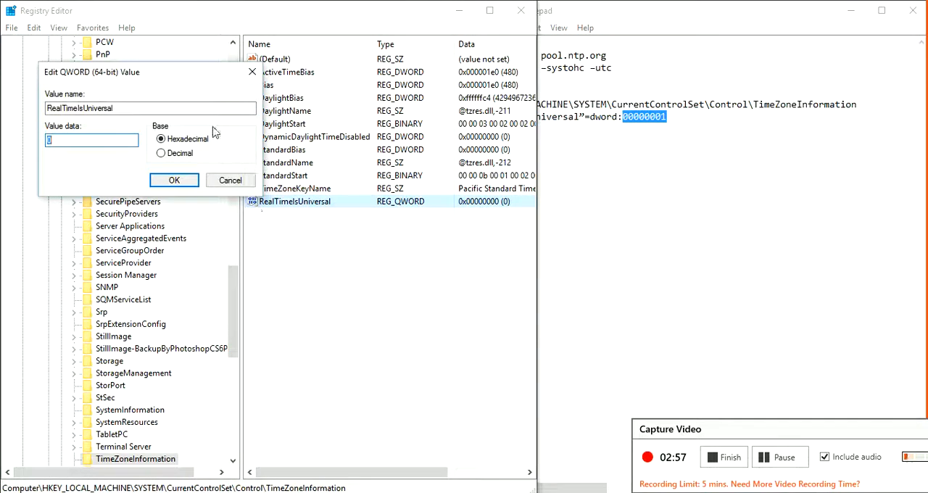
{"action": "type", "text": "00000001"}
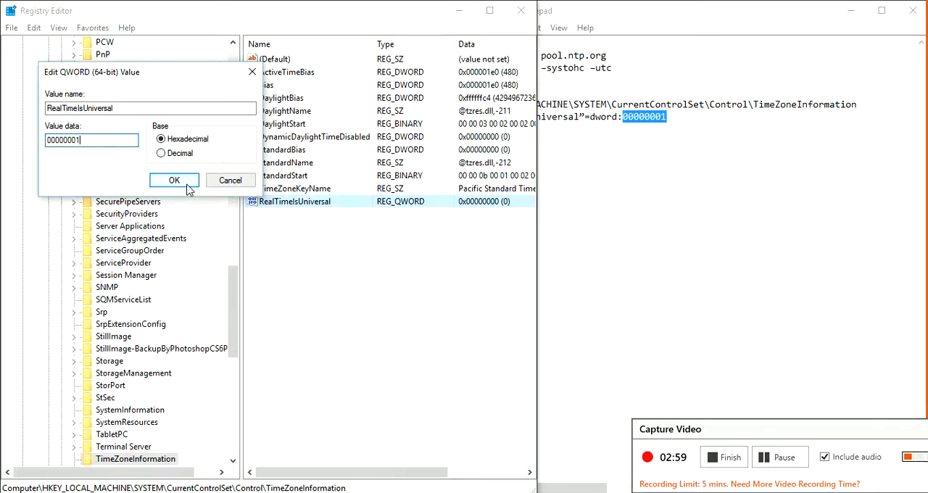
{"action": "left_click", "coordinate": [174, 180]}
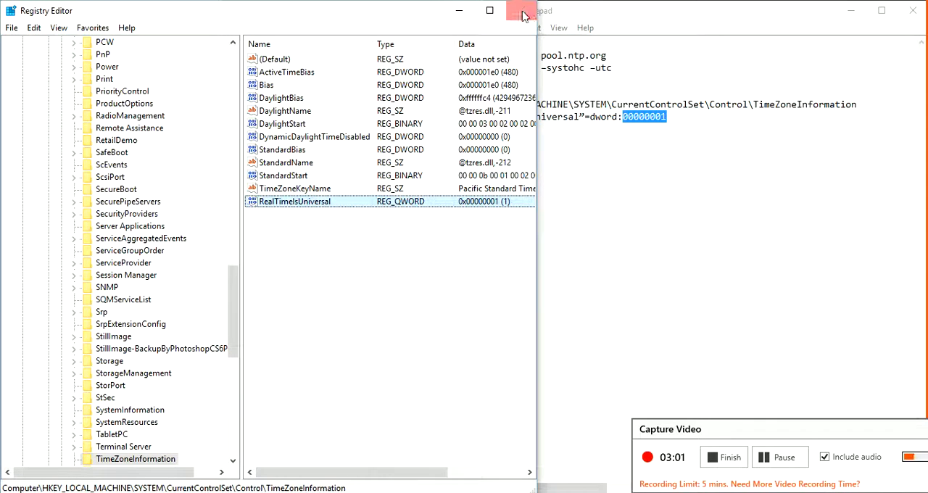
{"action": "mouse_move", "coordinate": [520, 13]}
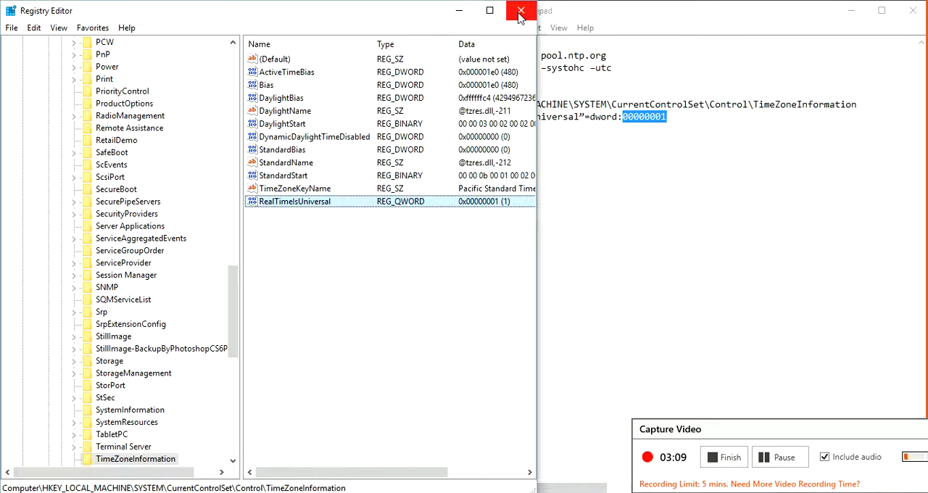
{"action": "left_click", "coordinate": [521, 10]}
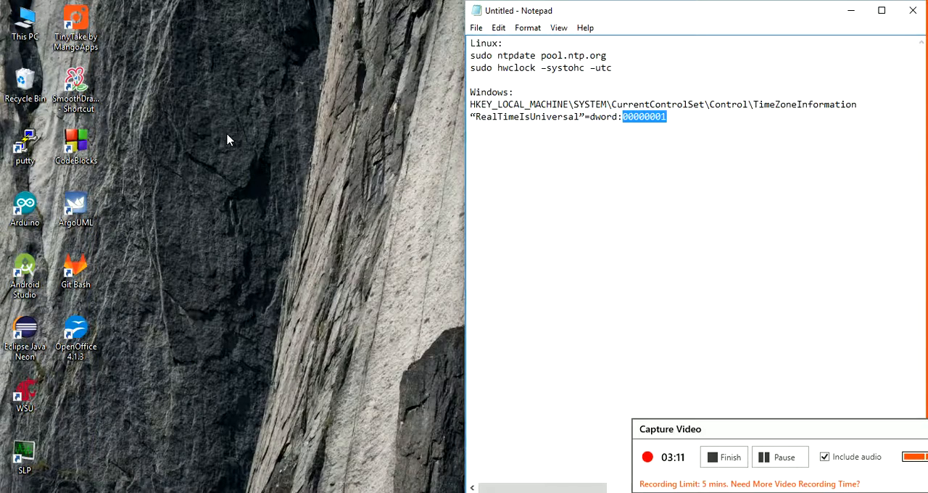
{"action": "mouse_move", "coordinate": [304, 282]}
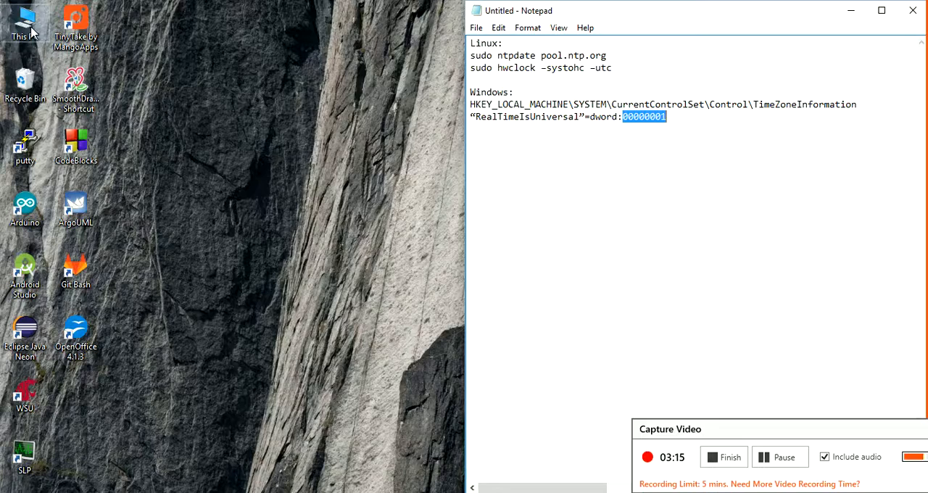
Show This PC's Properties to display the System page with 64-bit Windows 10 Pro details.
{"action": "double_click", "coordinate": [23, 21]}
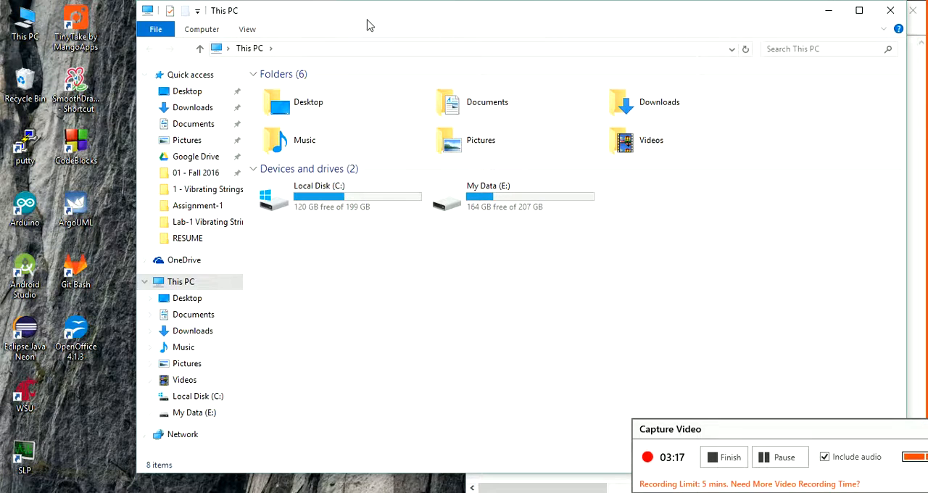
{"action": "left_click", "coordinate": [180, 282]}
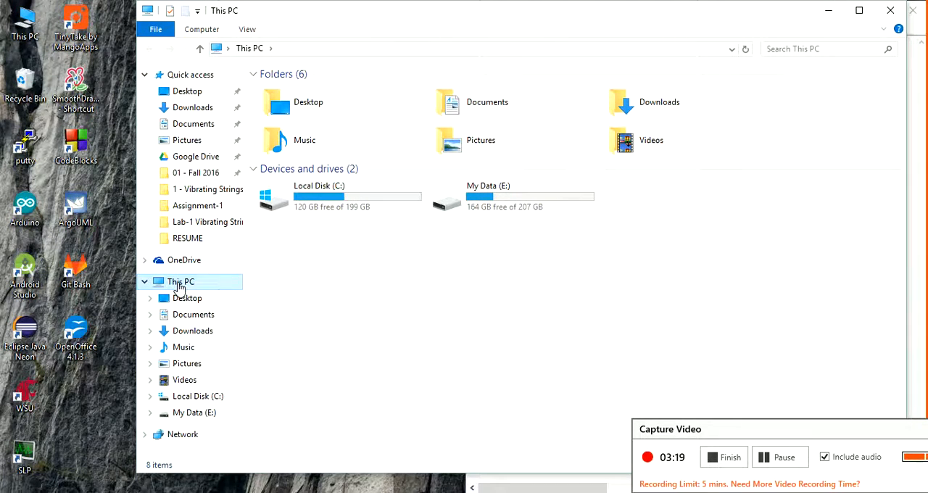
{"action": "right_click", "coordinate": [179, 282]}
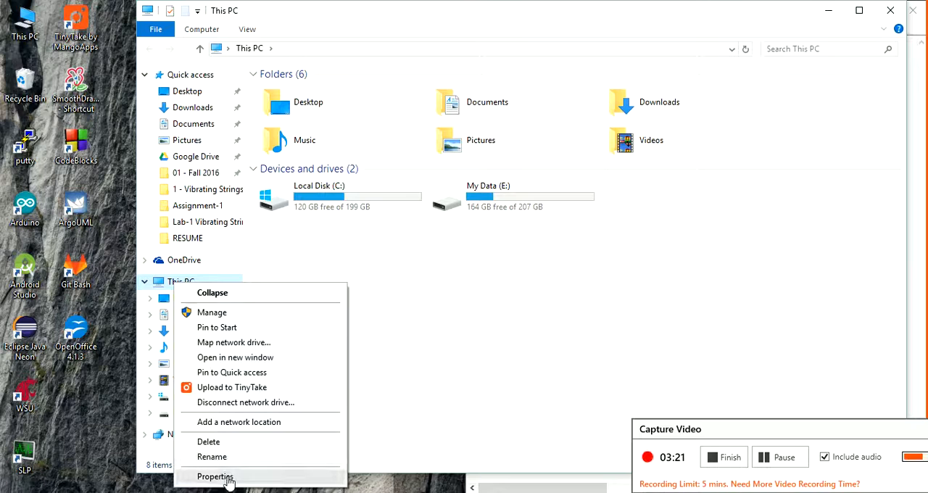
{"action": "left_click", "coordinate": [215, 476]}
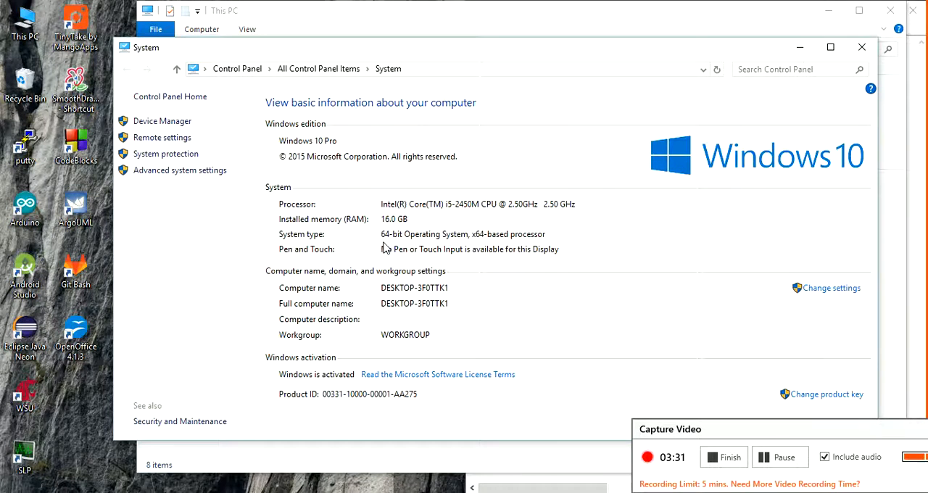
{"action": "mouse_move", "coordinate": [651, 283]}
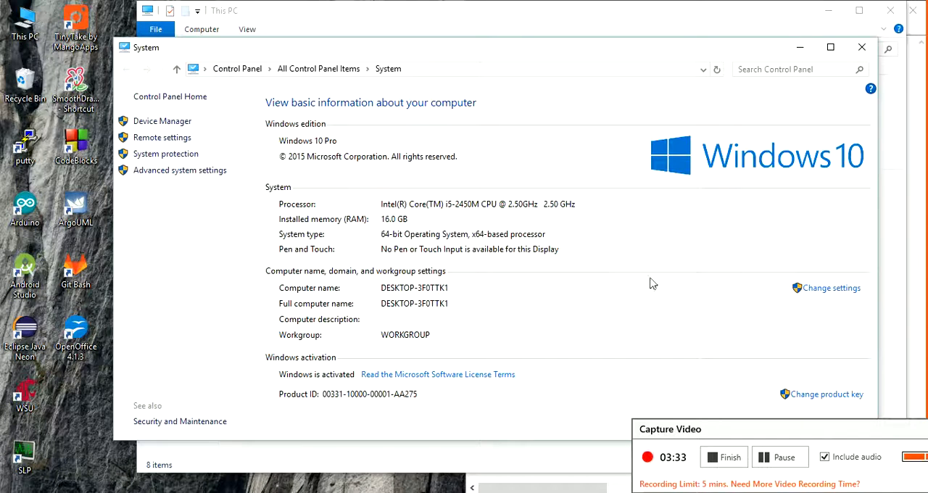